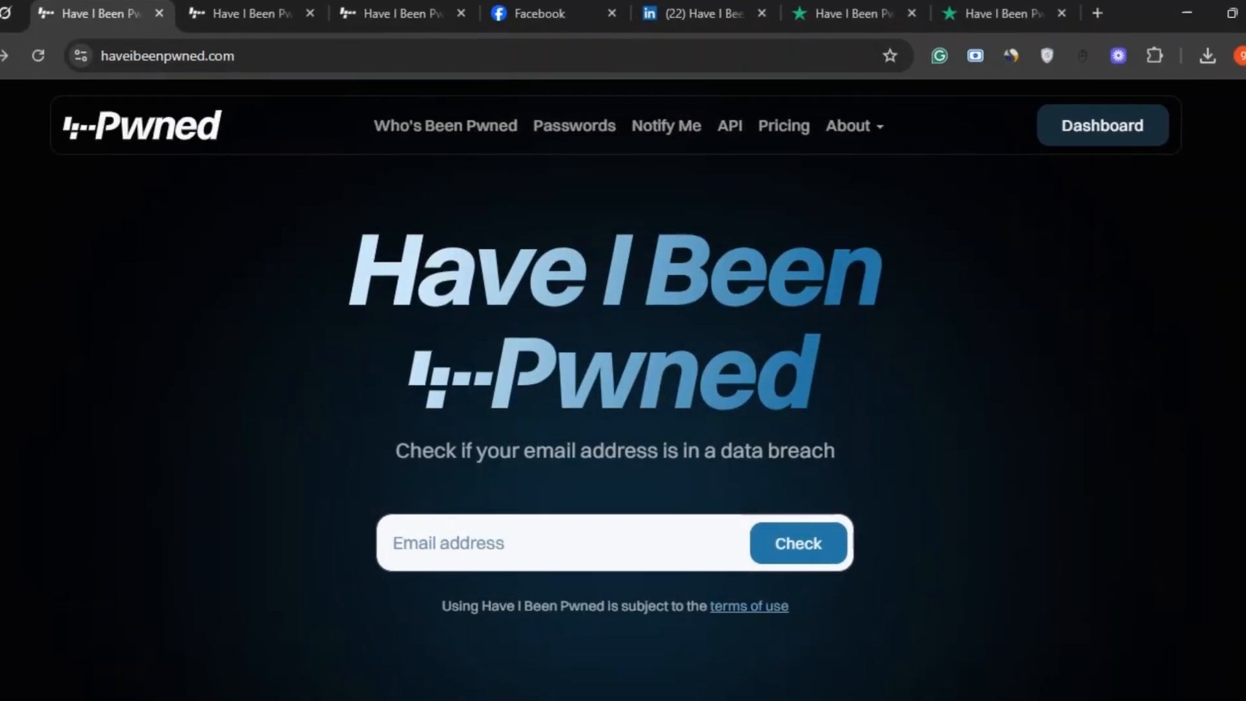
Scroll through the Have I Been Pwned homepage content toward the footer.
{"action": "scroll", "scroll_direction": "down", "scroll_amount": 3}
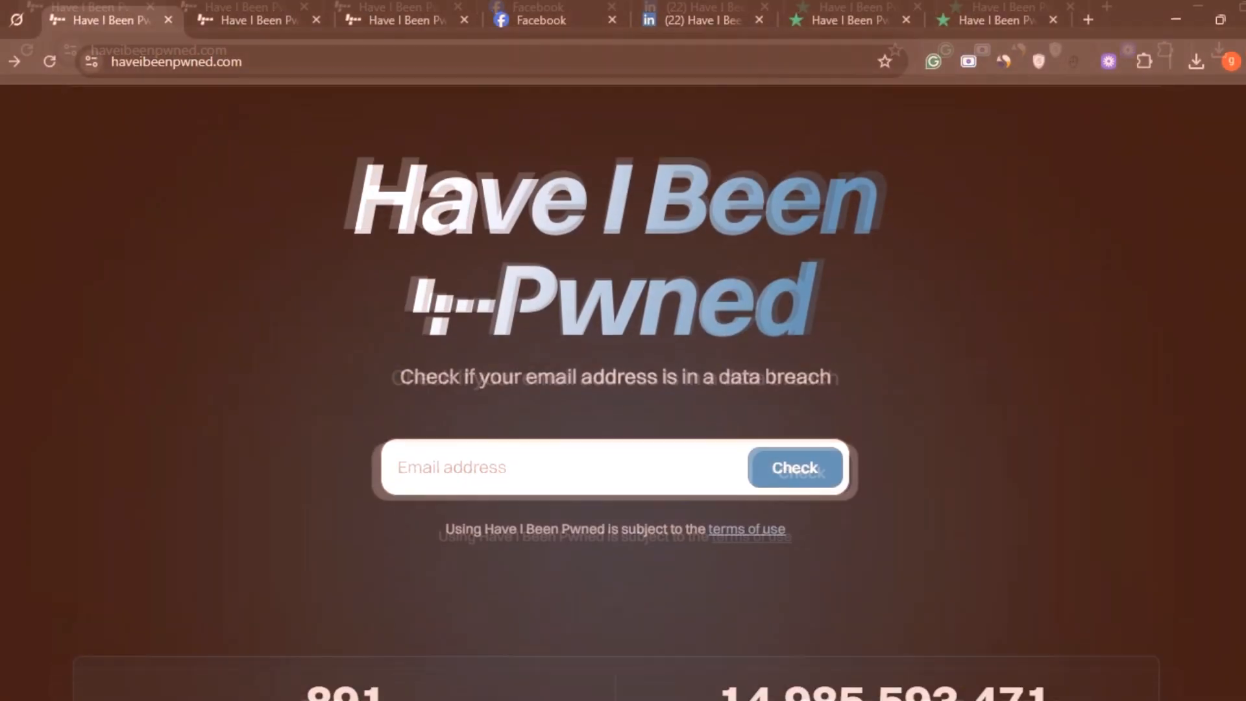
{"action": "scroll", "scroll_direction": "down", "scroll_amount": 3}
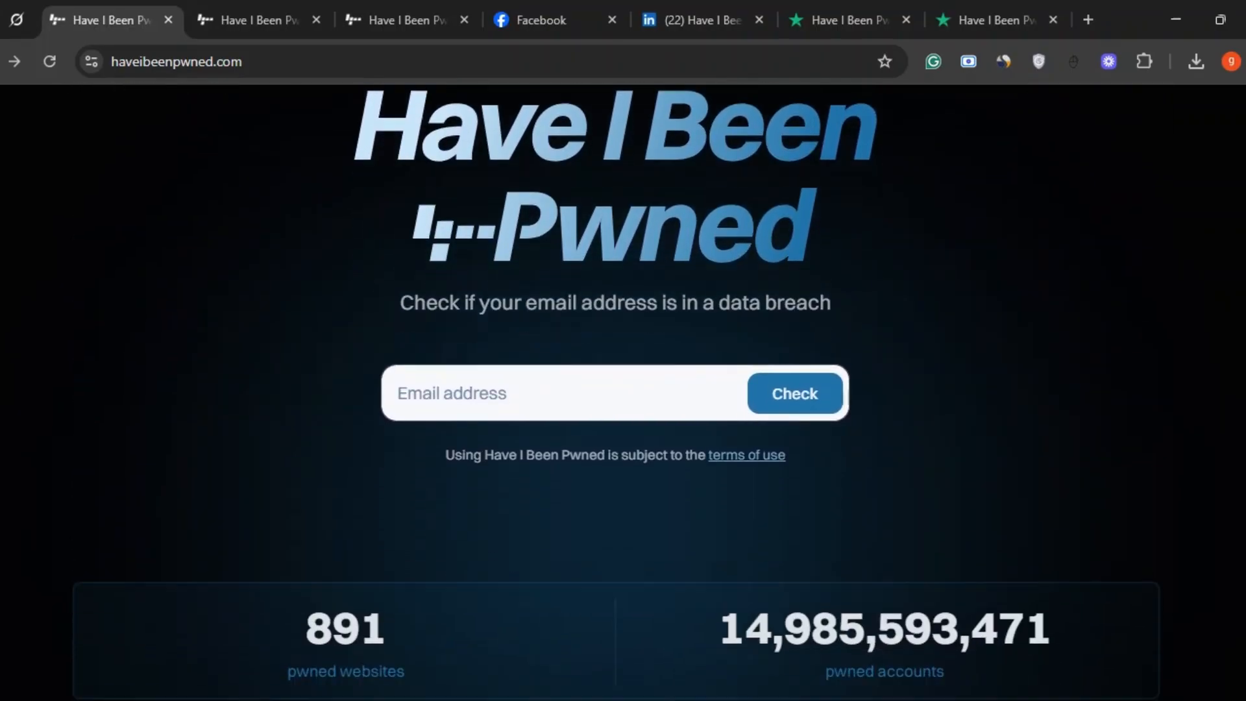
{"action": "scroll", "scroll_direction": "up", "scroll_amount": 3}
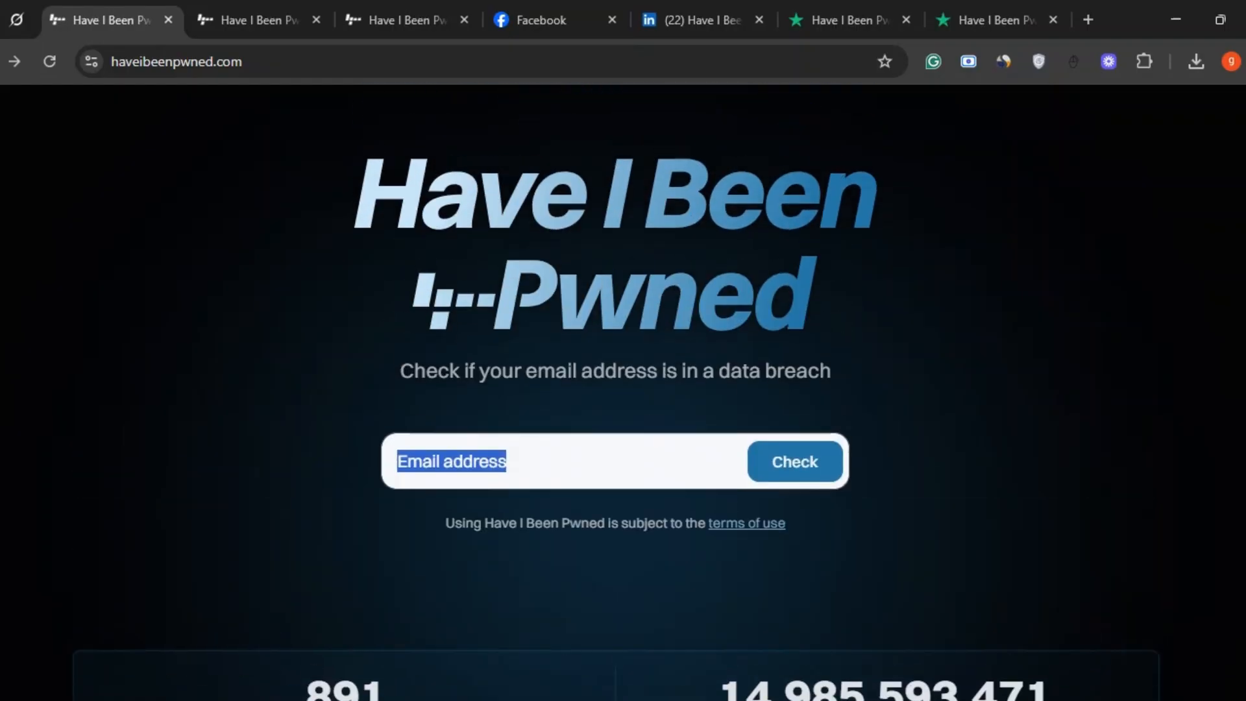
{"action": "scroll", "scroll_direction": "down", "scroll_amount": 3}
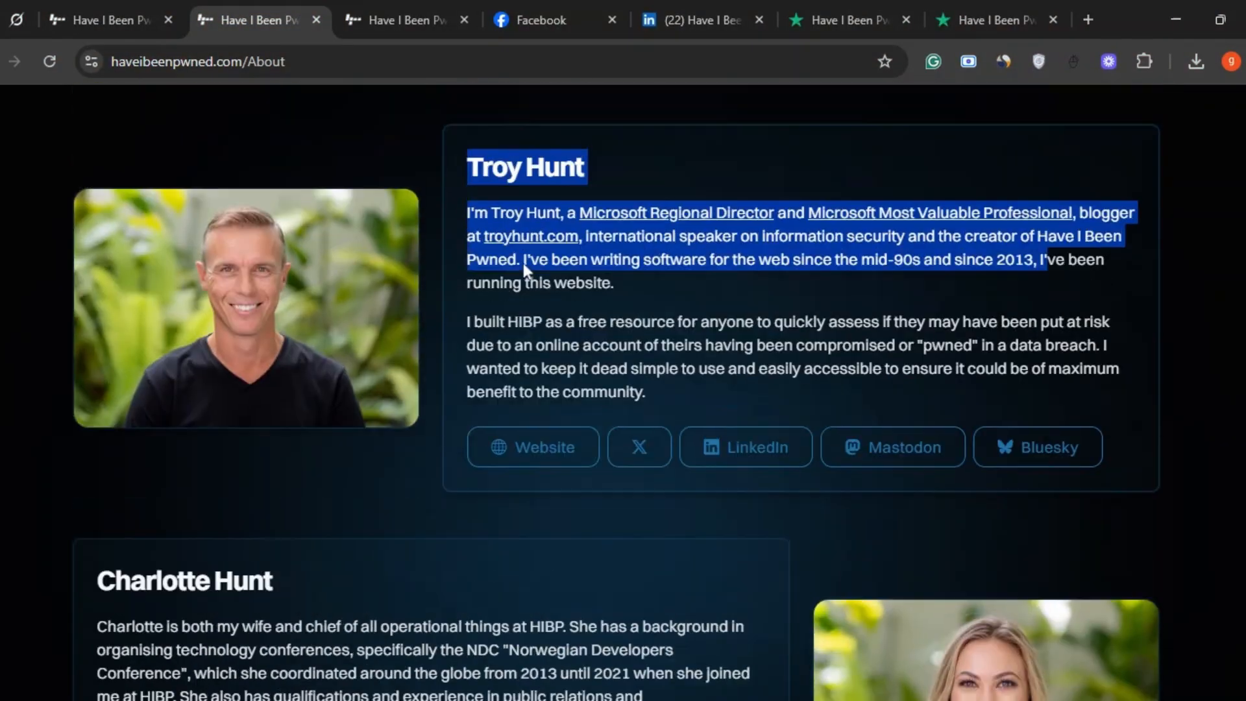
{"action": "scroll", "scroll_direction": "down", "scroll_amount": 3}
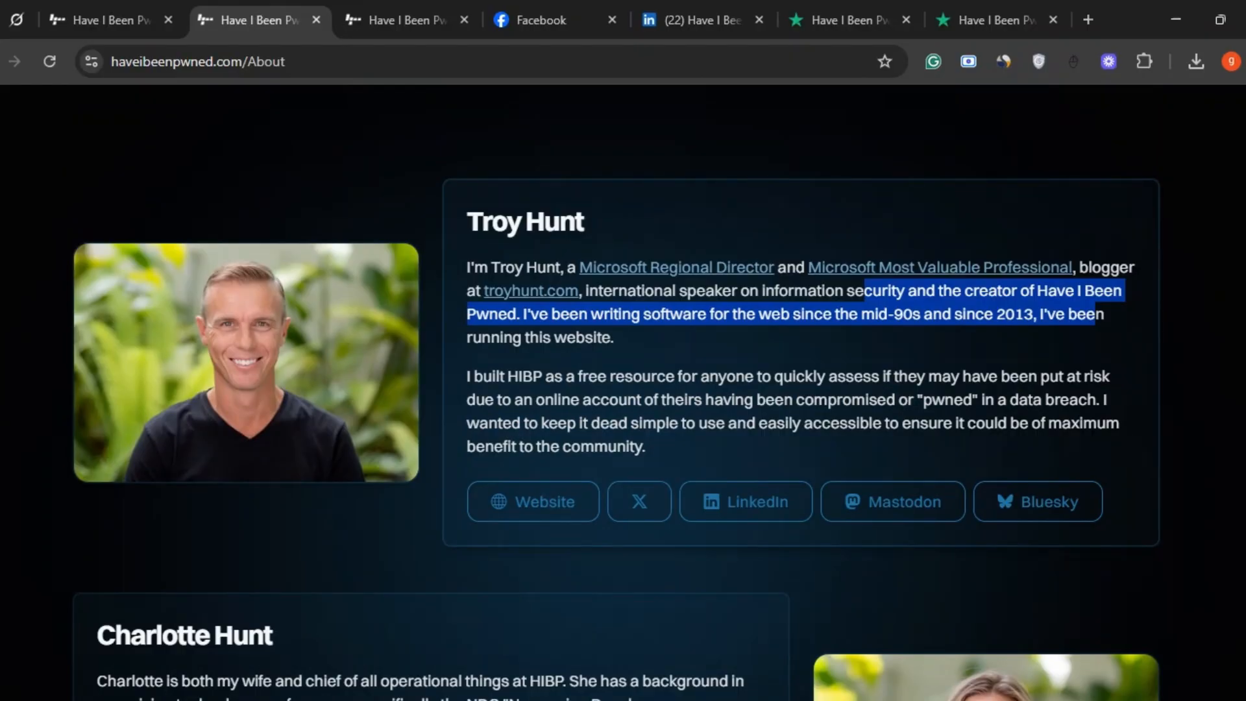
{"action": "scroll", "scroll_direction": "down", "scroll_amount": 3}
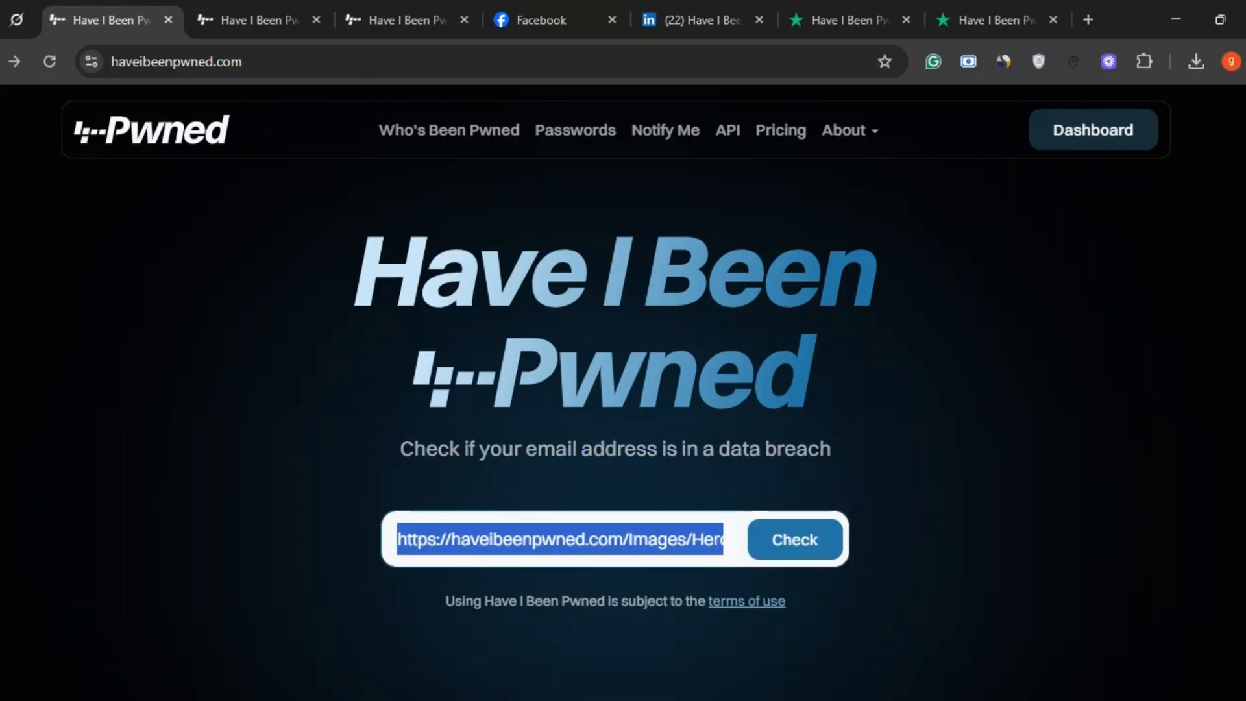
Focus the email breach-check field and scroll the page around it.
{"action": "left_click", "coordinate": [703, 539]}
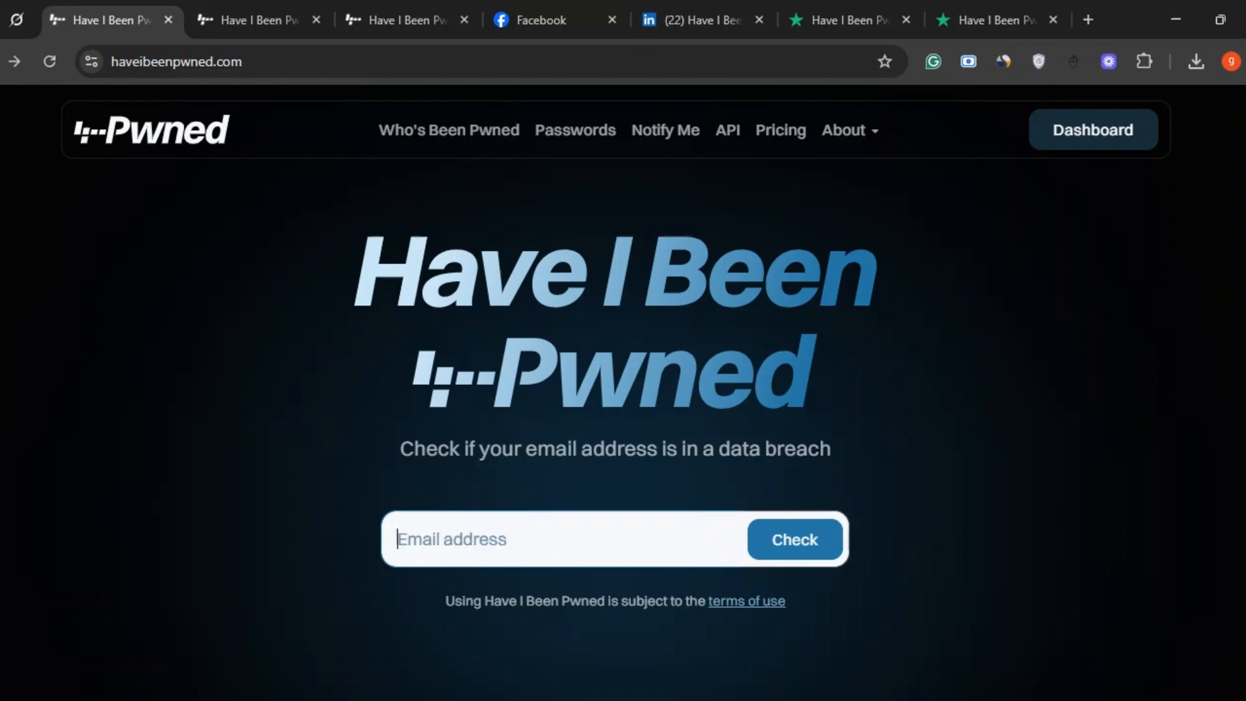
{"action": "scroll", "scroll_direction": "down", "scroll_amount": 3}
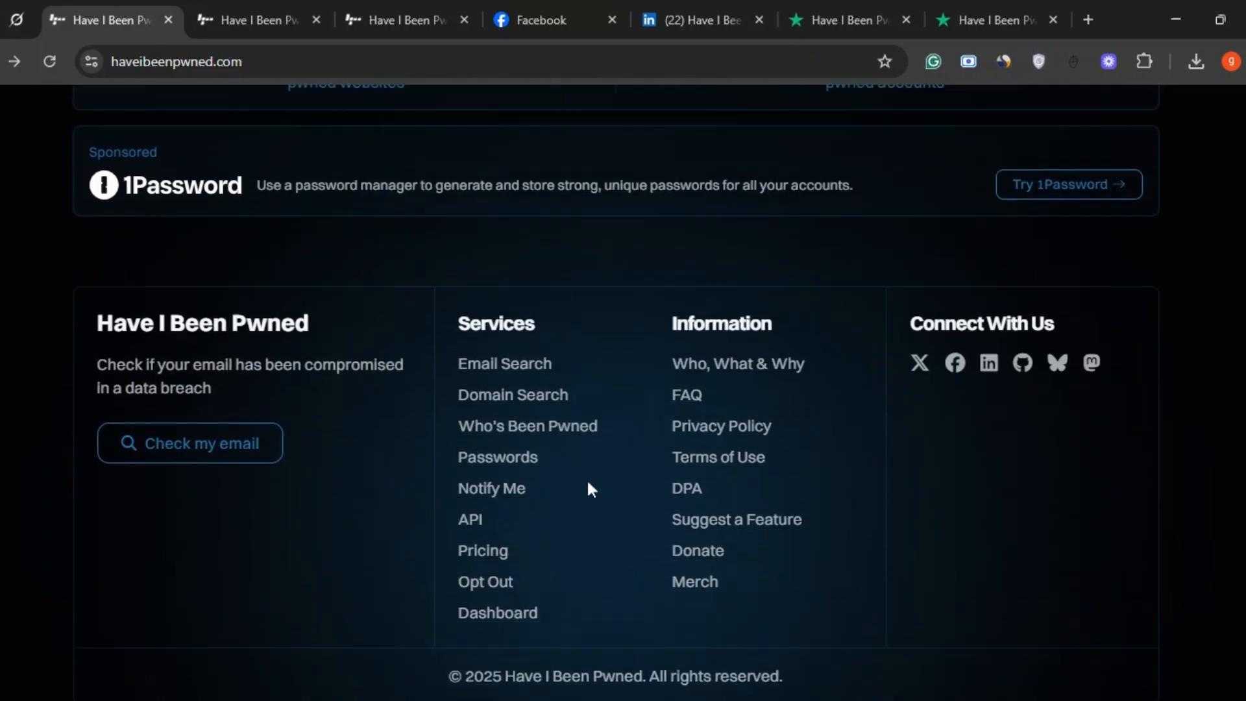
{"action": "scroll", "scroll_direction": "up", "scroll_amount": 3}
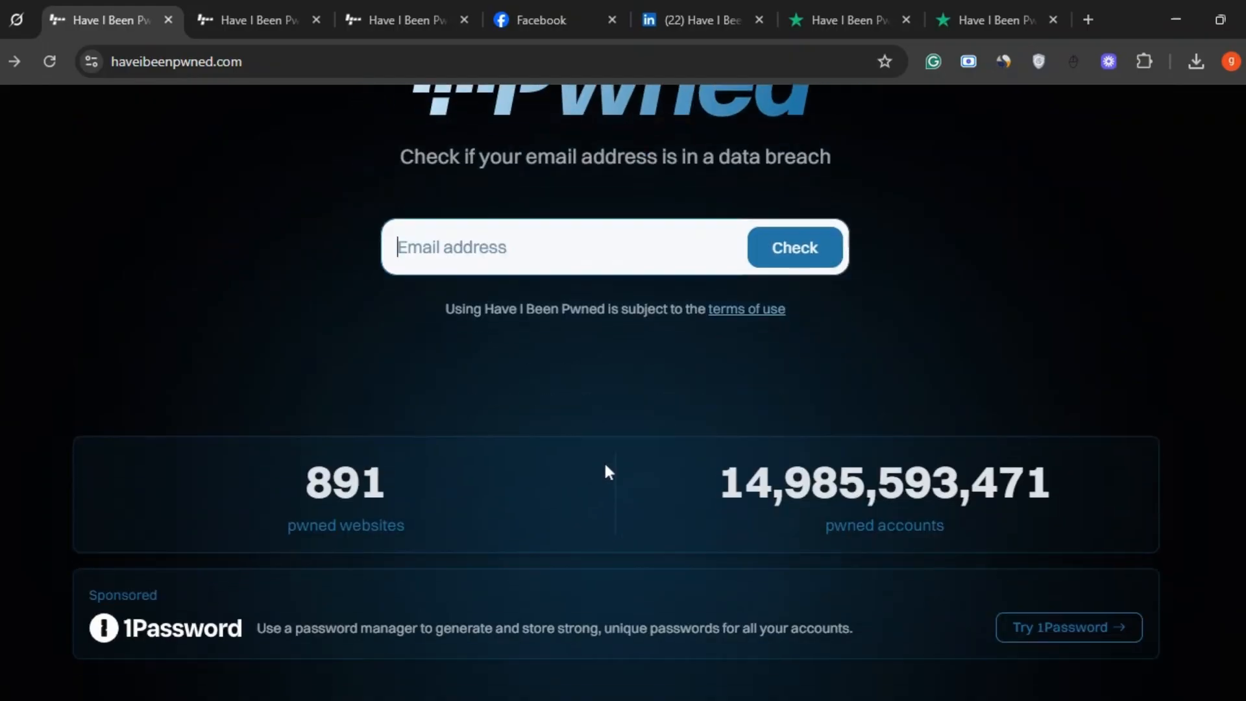
{"action": "scroll", "scroll_direction": "down", "scroll_amount": 3}
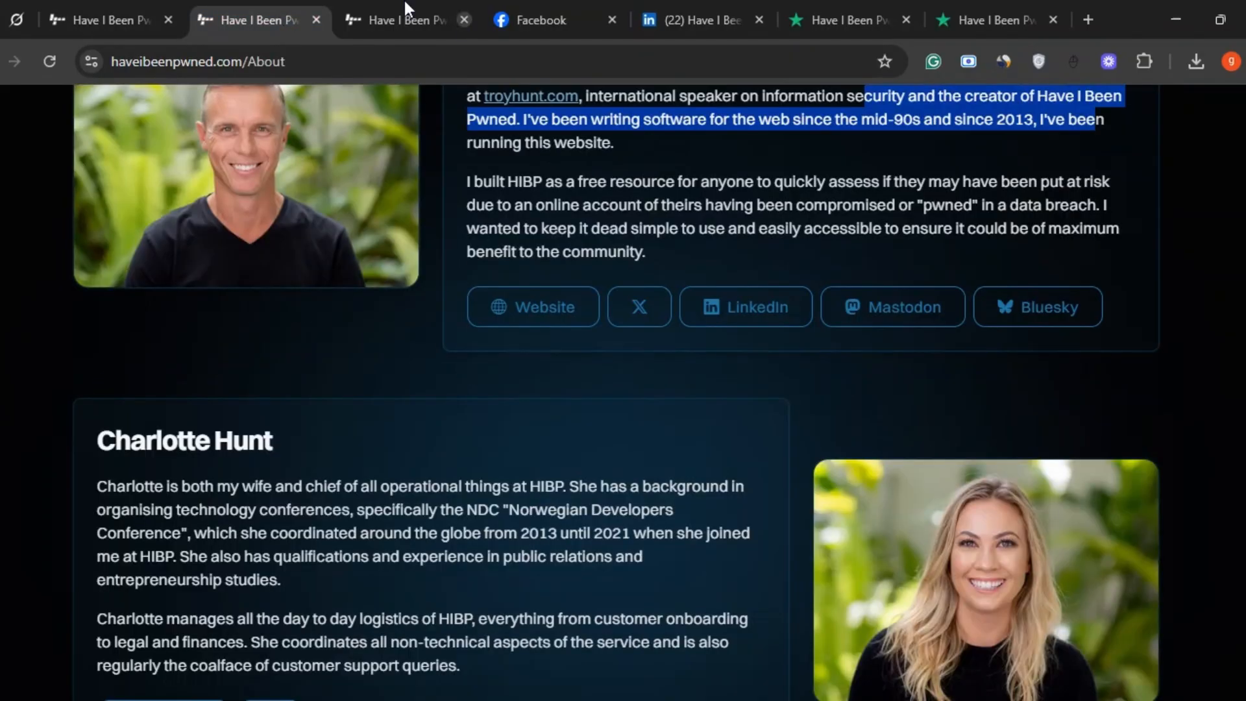
Highlight the k-Anonymity 'Searching by range' paragraph in the Pwned Passwords API docs and review the examples.
{"action": "left_click", "coordinate": [405, 19]}
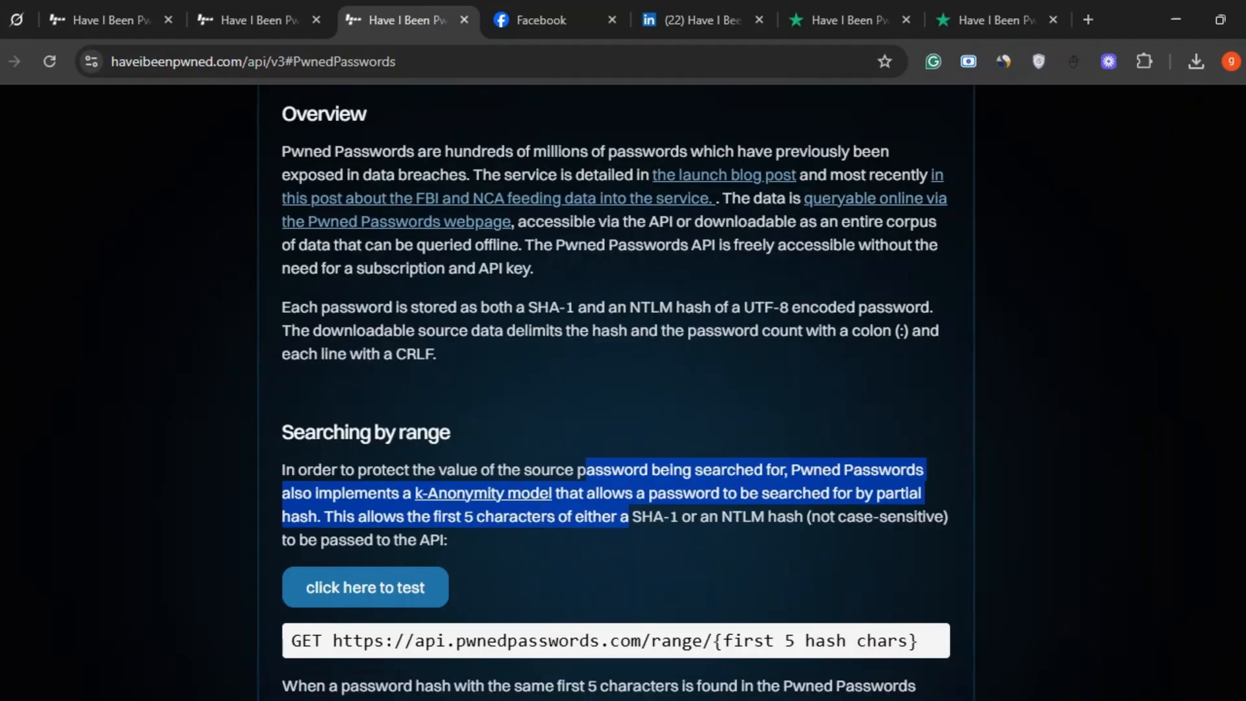
{"action": "left_click_drag", "start_coordinate": [583, 468], "coordinate": [683, 547]}
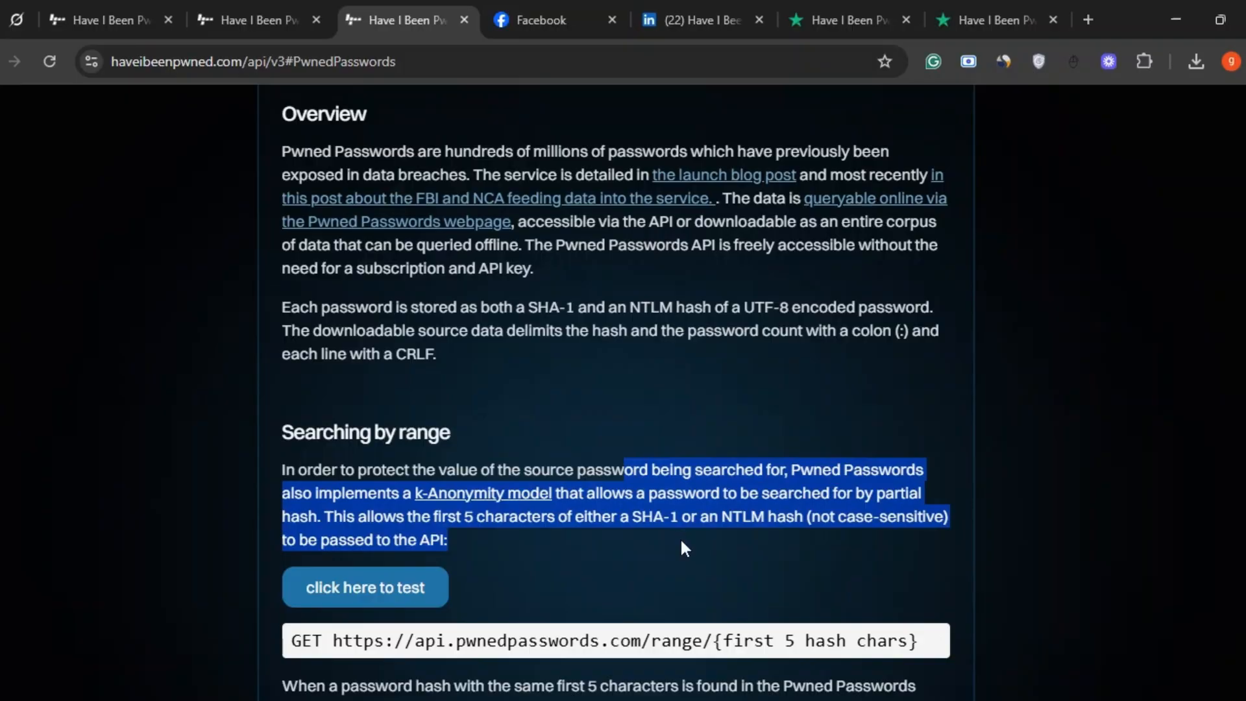
{"action": "scroll", "scroll_direction": "down", "scroll_amount": 3}
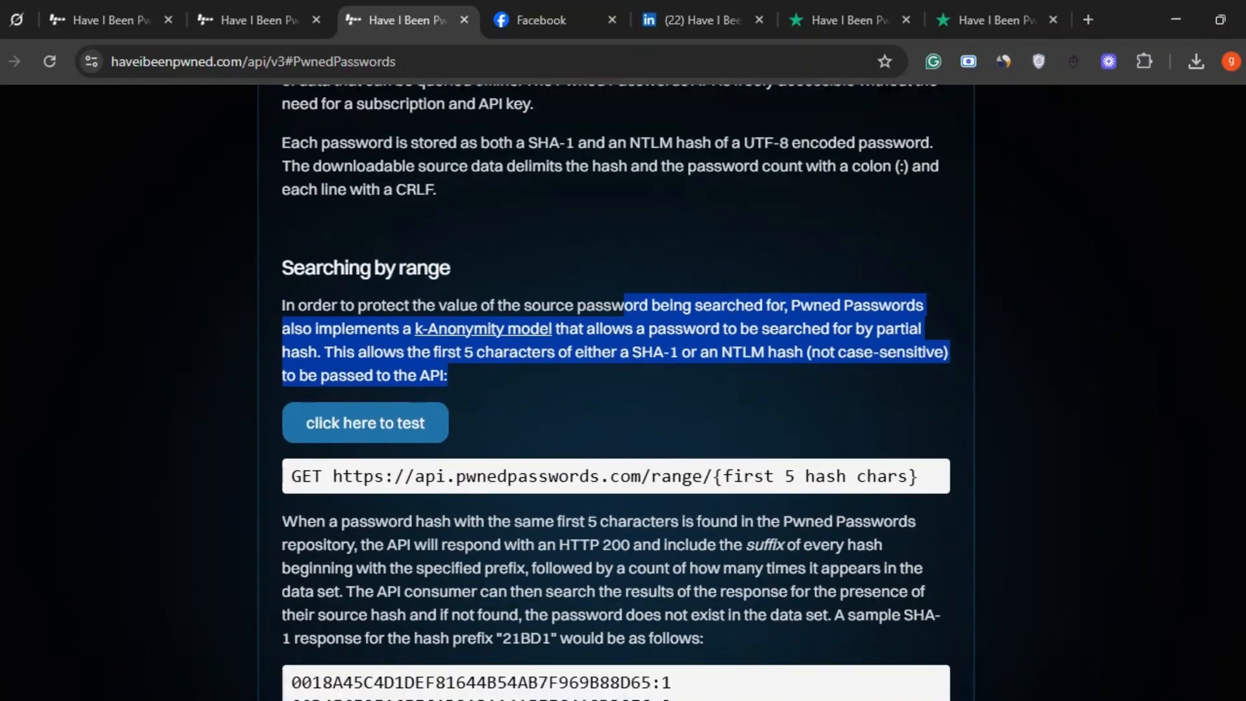
{"action": "scroll", "scroll_direction": "down", "scroll_amount": 3}
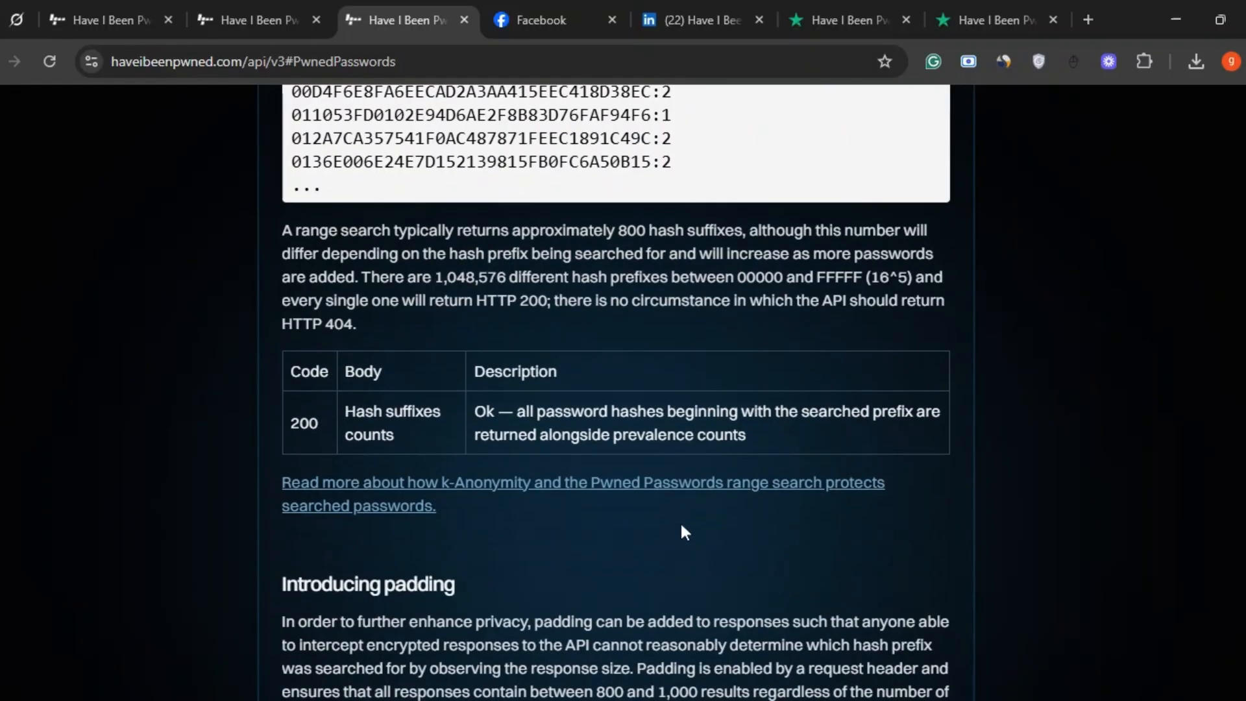
{"action": "scroll", "scroll_direction": "down", "scroll_amount": 3}
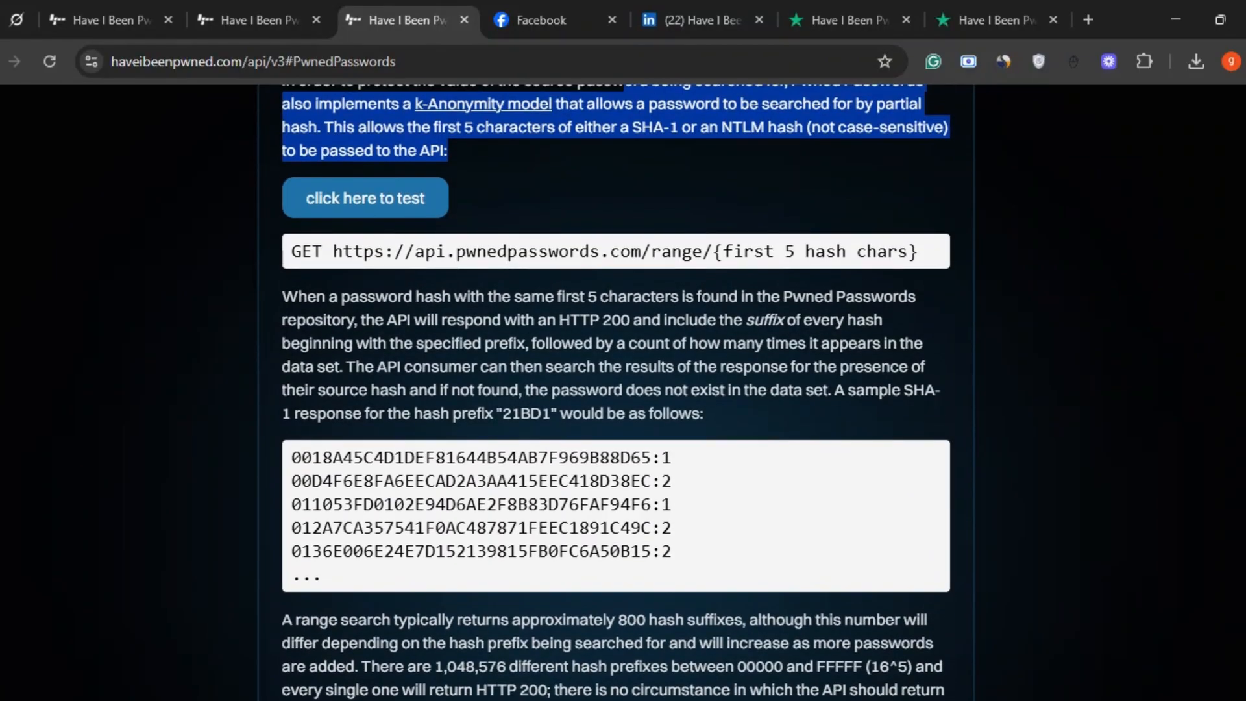
{"action": "scroll", "scroll_direction": "up", "scroll_amount": 3}
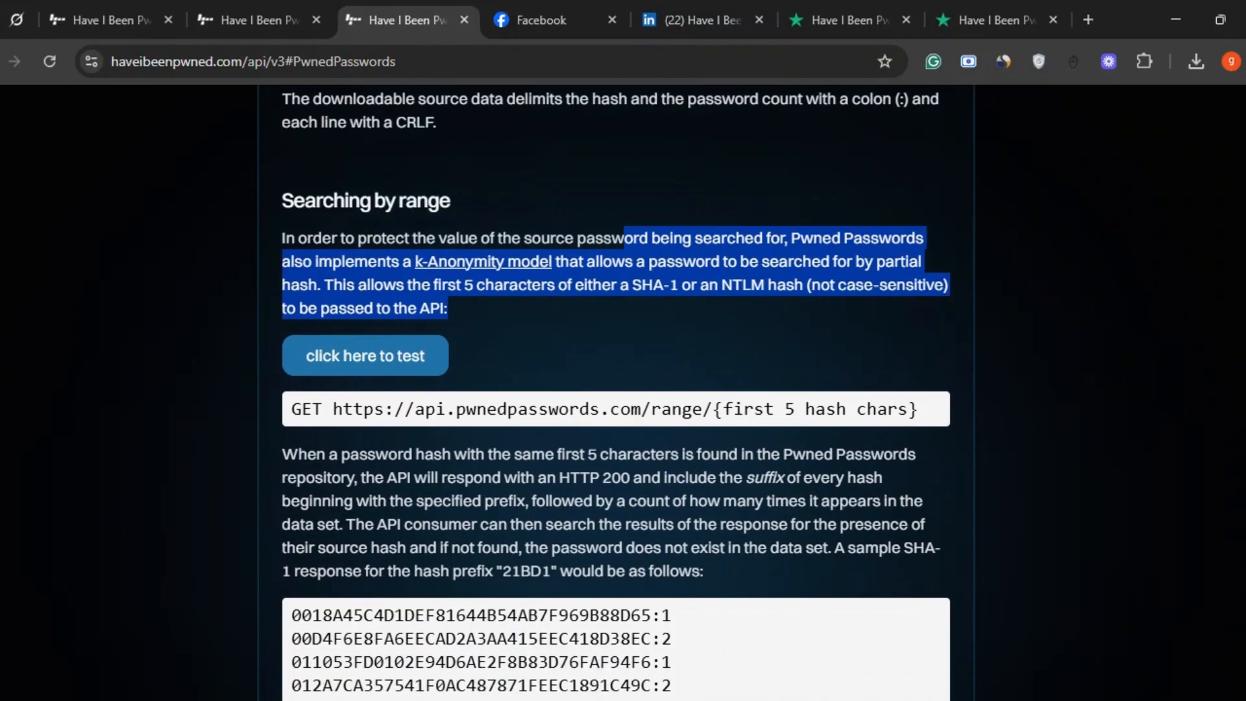
View the Have I Been Pwned Facebook page's posts, then move to its LinkedIn company page.
{"action": "left_click", "coordinate": [554, 19]}
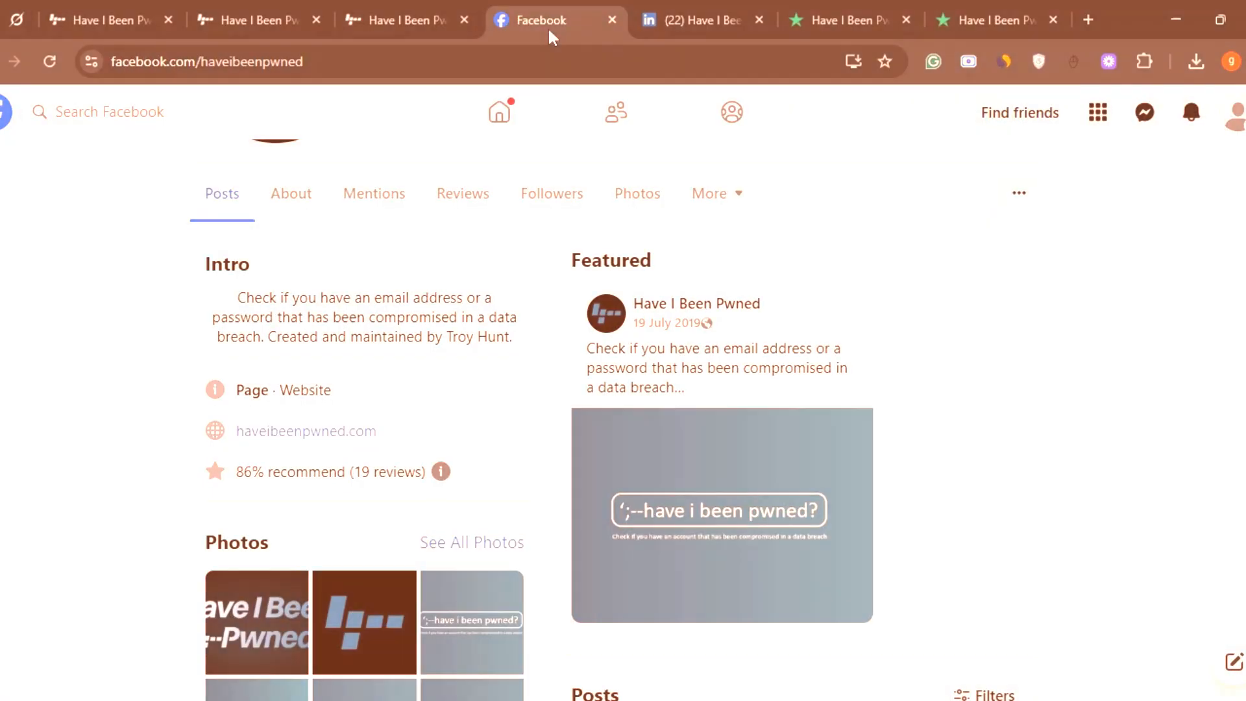
{"action": "scroll", "scroll_direction": "down", "scroll_amount": 3}
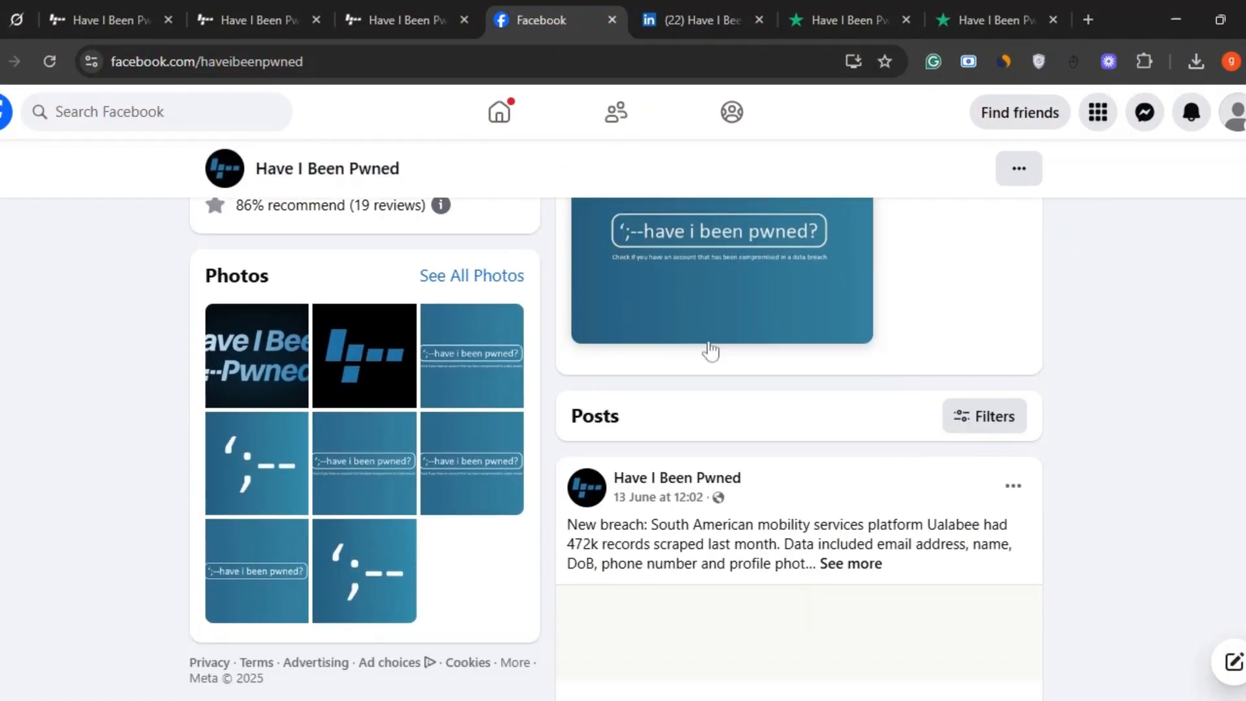
{"action": "left_click", "coordinate": [702, 19]}
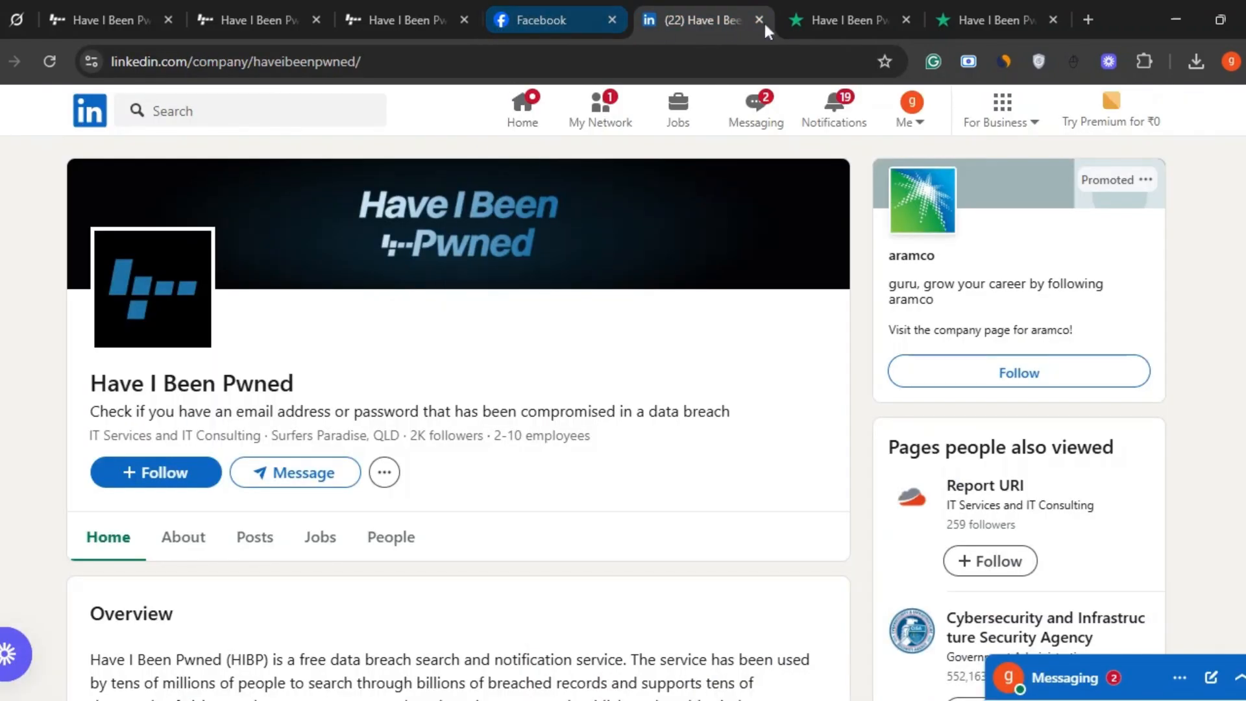
Bring up the Trustpilot reviews page for haveibeenpwned.com, rated 3.2 from 34 reviews.
{"action": "left_click", "coordinate": [842, 19]}
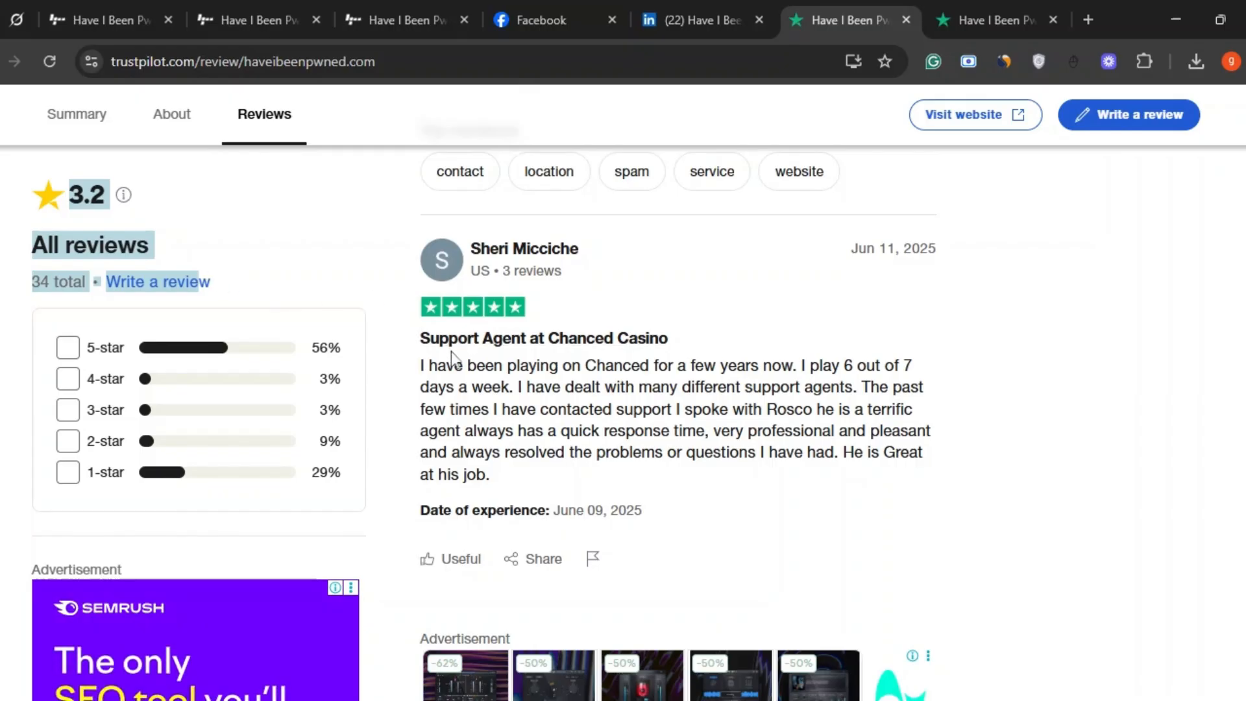
Highlight the five-star Chanced Casino review text, then filter the reviews to one star.
{"action": "left_click_drag", "start_coordinate": [450, 364], "coordinate": [491, 475]}
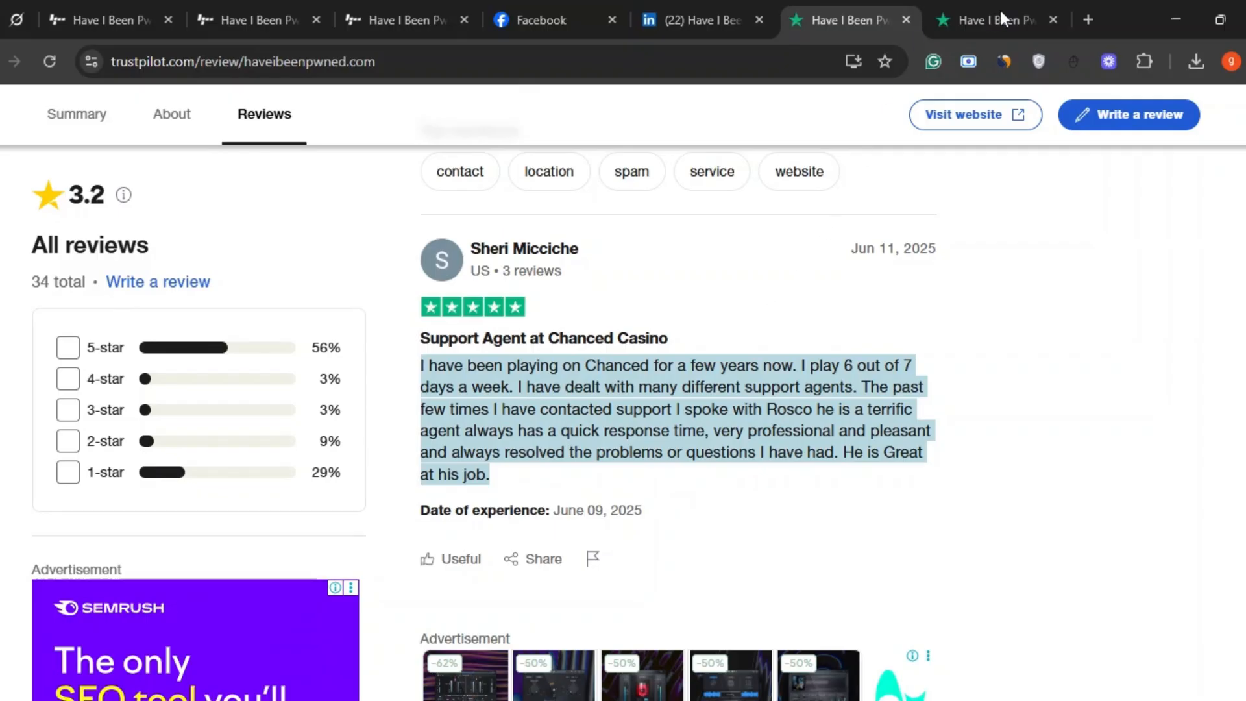
{"action": "left_click", "coordinate": [68, 473]}
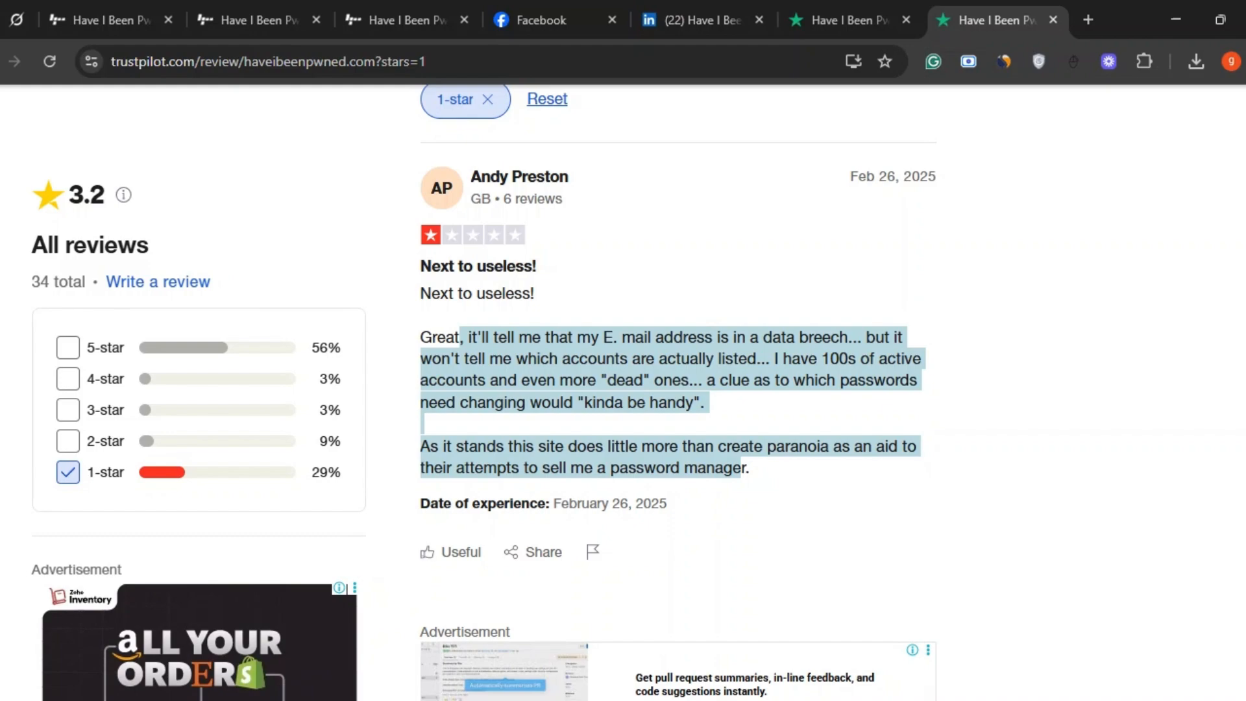
{"action": "mouse_move", "coordinate": [738, 357]}
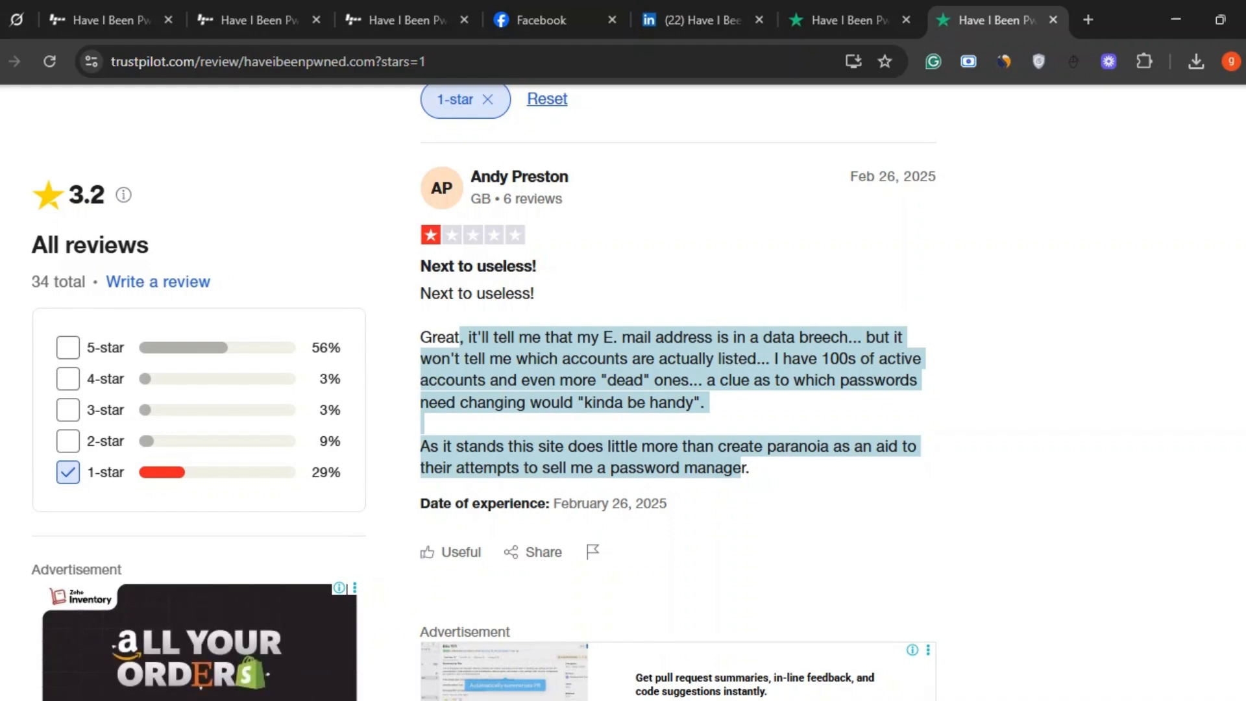
Scroll through the one-star reviews such as 'Next to useless!'.
{"action": "scroll", "scroll_direction": "down", "scroll_amount": 3}
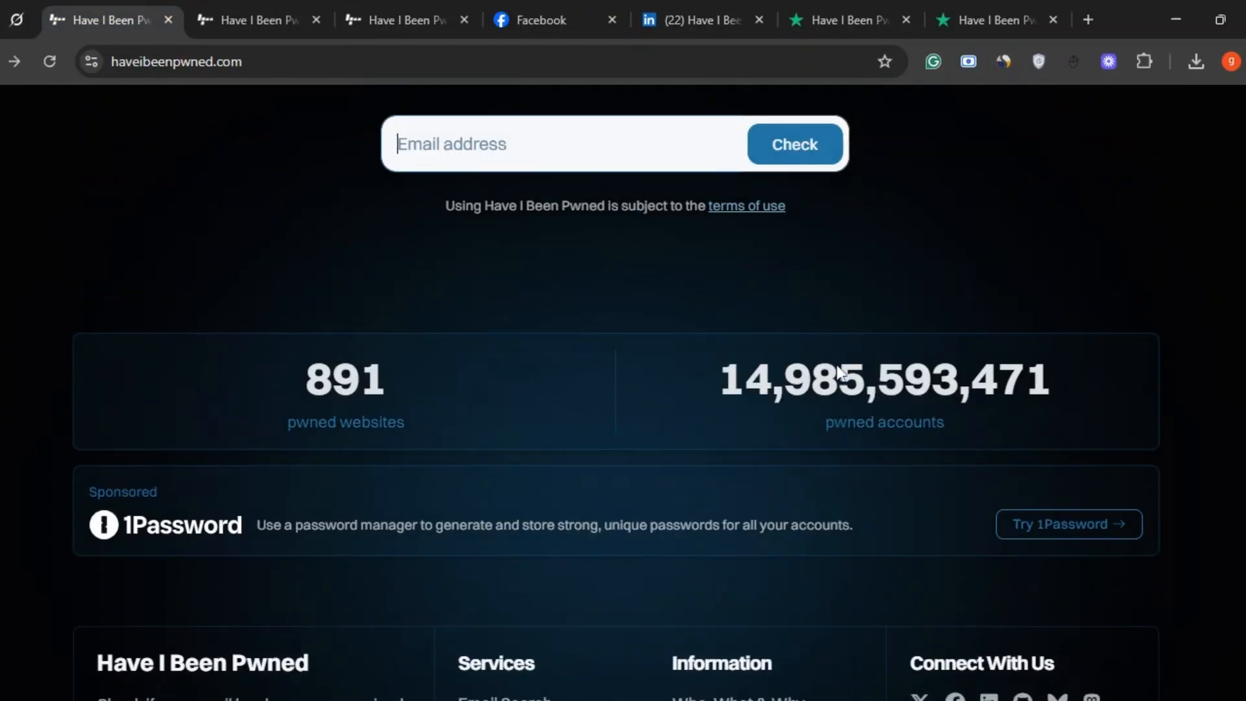
{"action": "scroll", "scroll_direction": "down", "scroll_amount": 3}
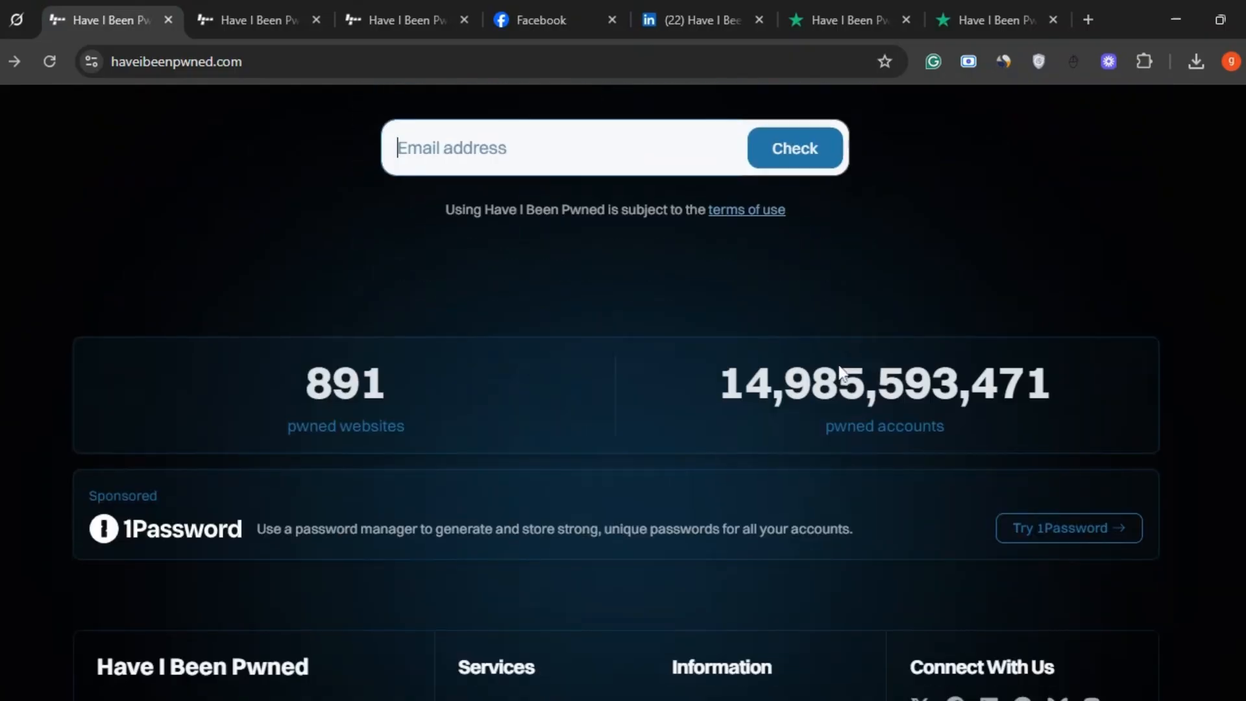
{"action": "scroll", "scroll_direction": "down", "scroll_amount": 3}
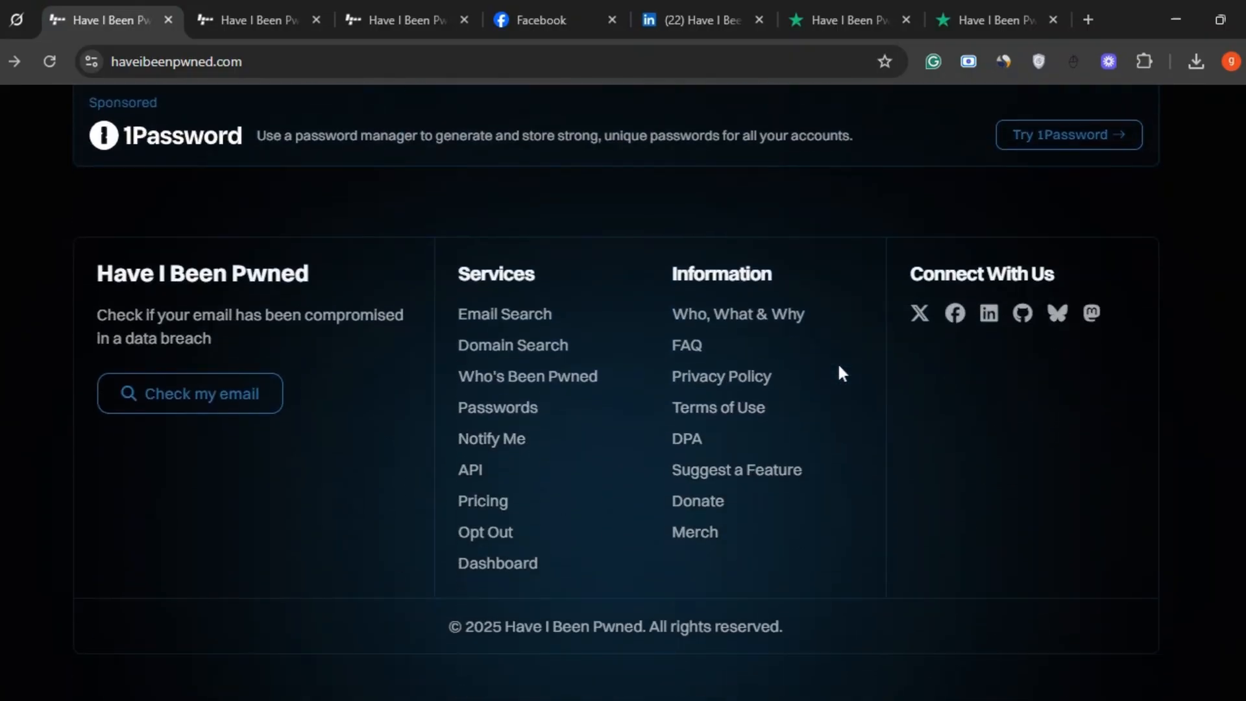
{"action": "scroll", "scroll_direction": "up", "scroll_amount": 3}
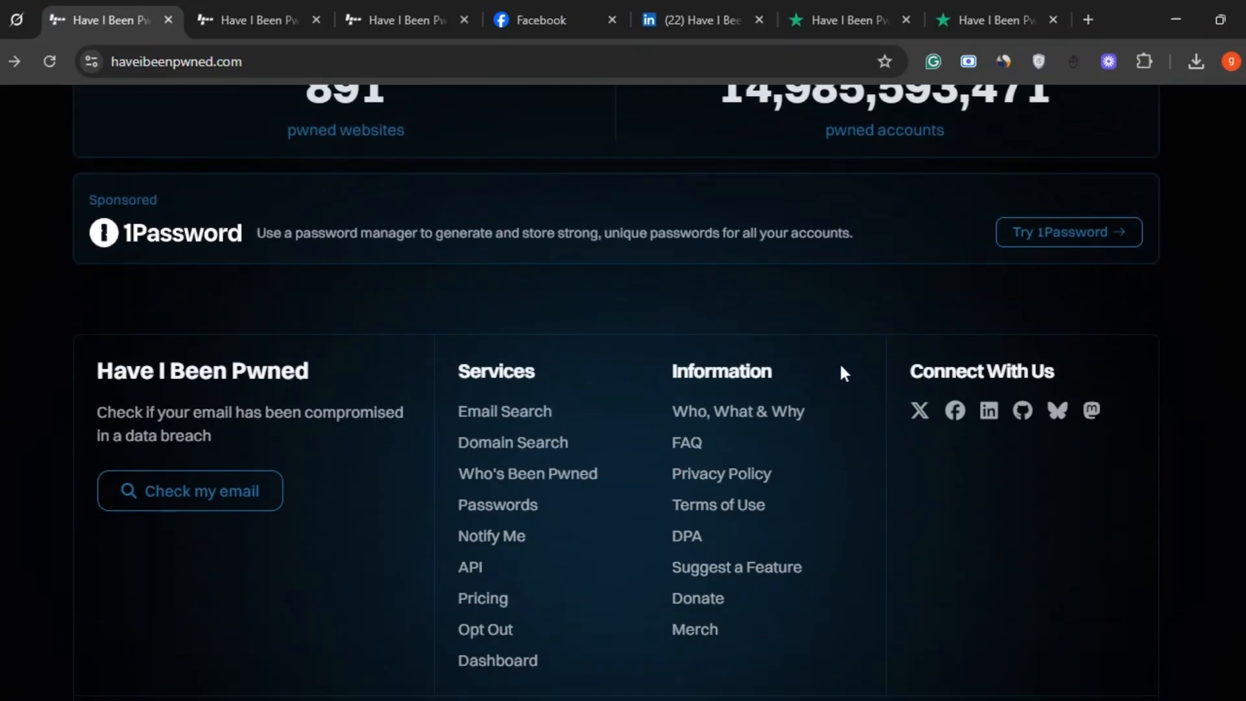
{"action": "scroll", "scroll_direction": "down", "scroll_amount": 3}
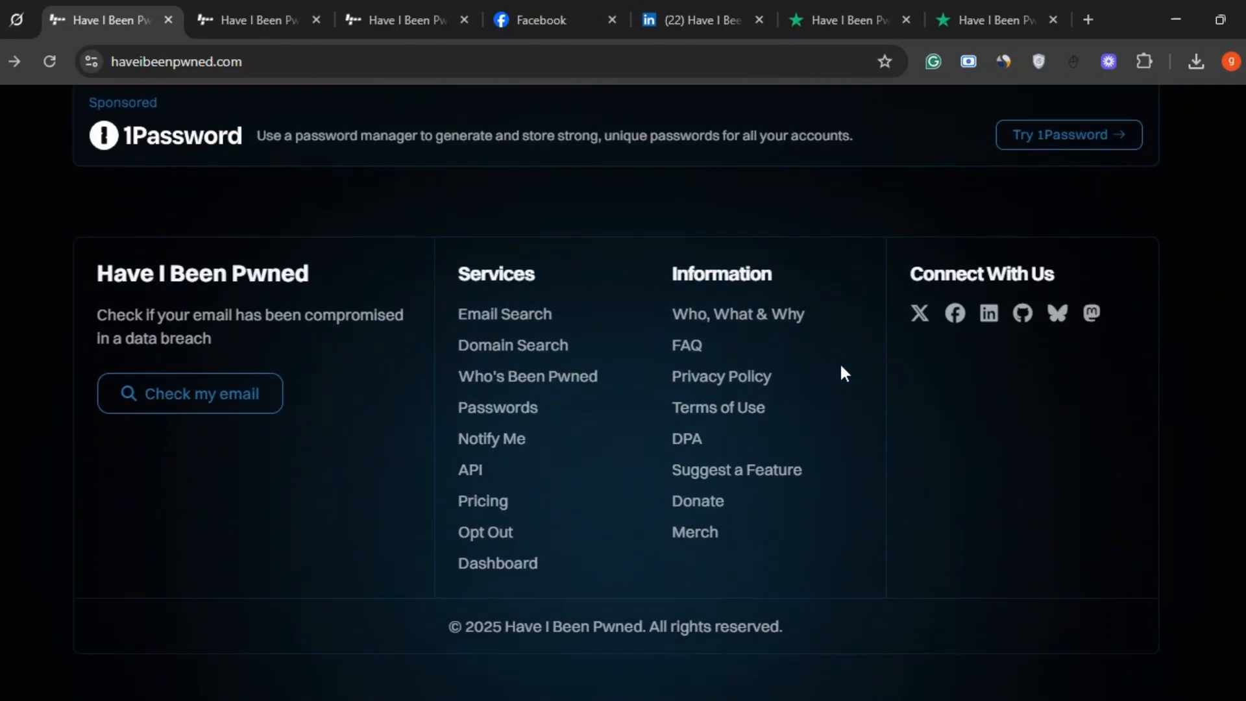
{"action": "scroll", "scroll_direction": "up", "scroll_amount": 3}
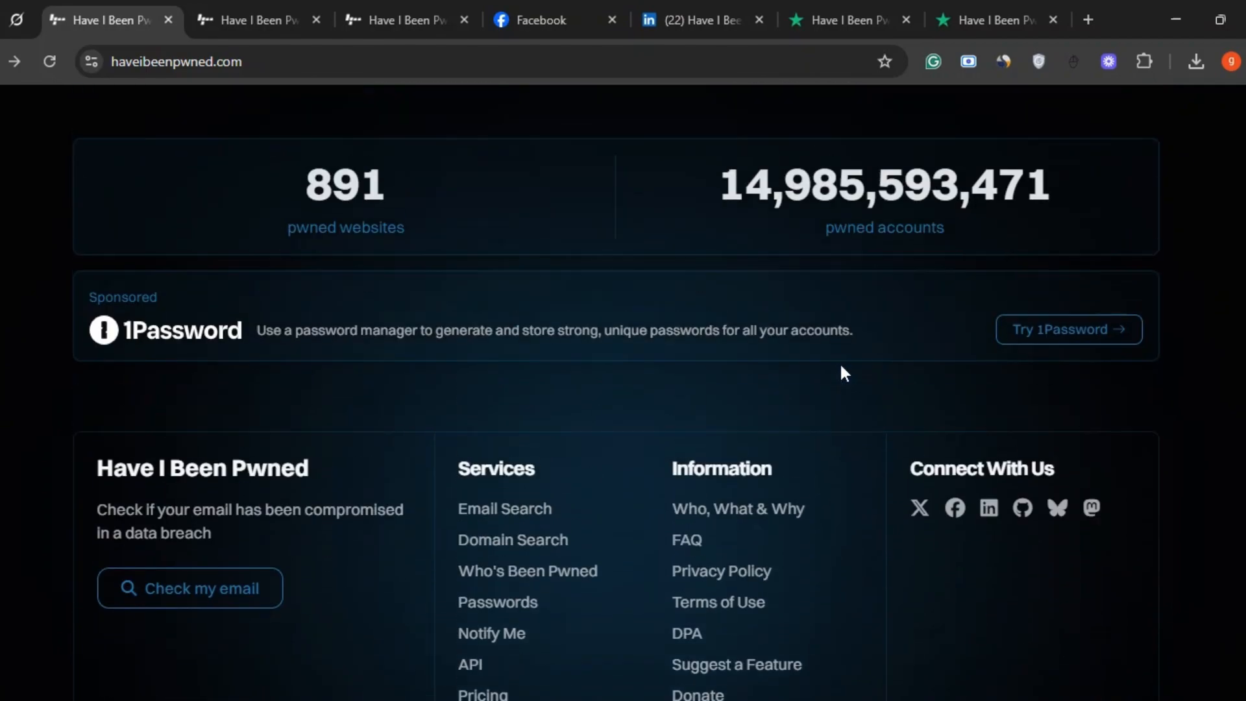
{"action": "scroll", "scroll_direction": "up", "scroll_amount": 3}
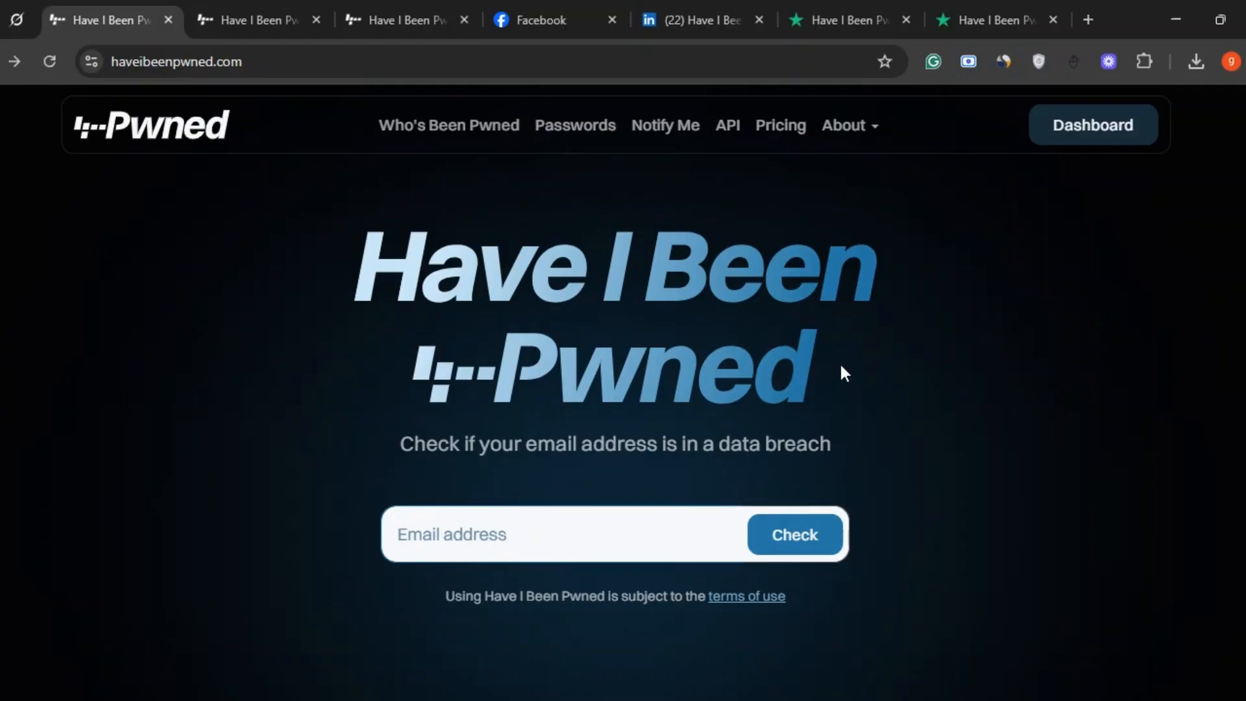
{"action": "scroll", "scroll_direction": "down", "scroll_amount": 3}
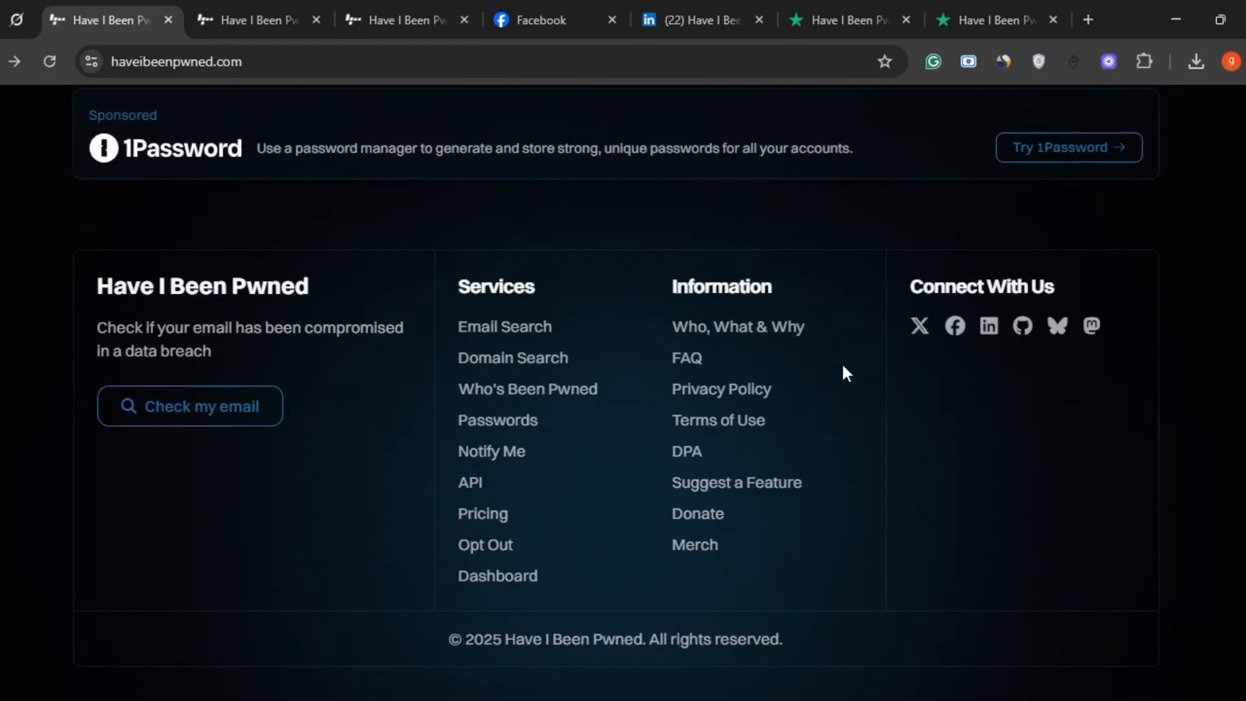
{"action": "scroll", "scroll_direction": "up", "scroll_amount": 3}
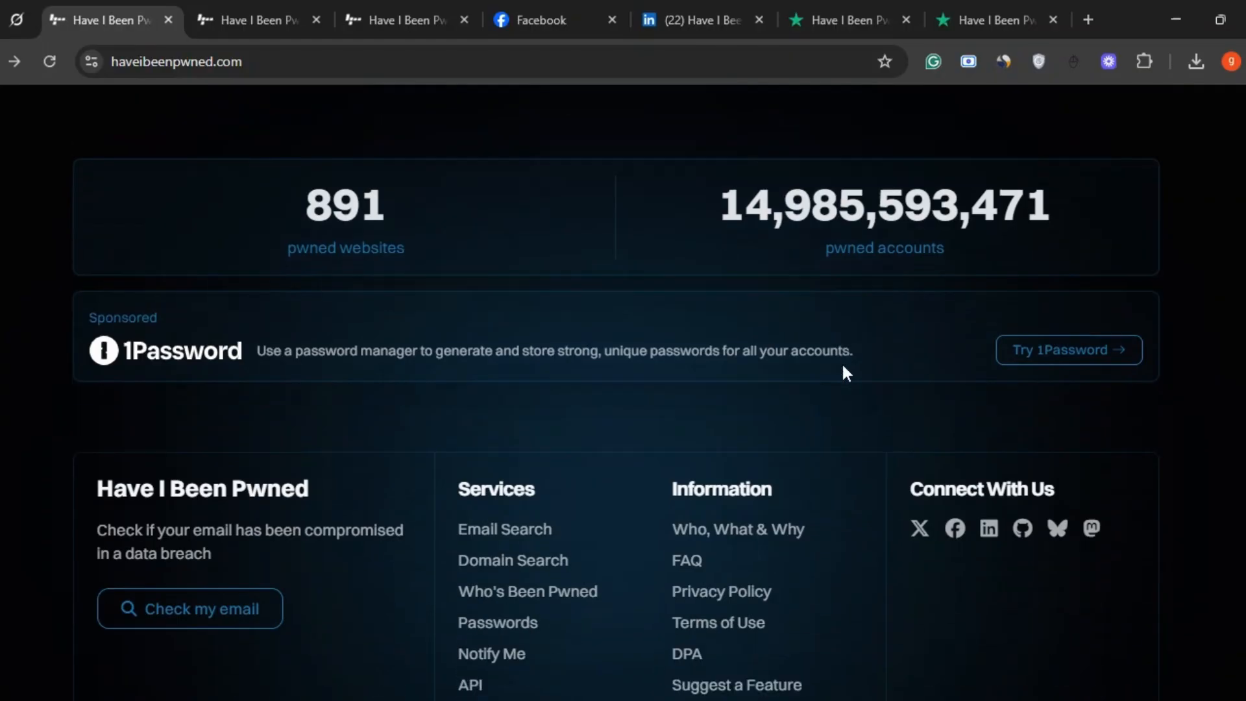
{"action": "scroll", "scroll_direction": "down", "scroll_amount": 3}
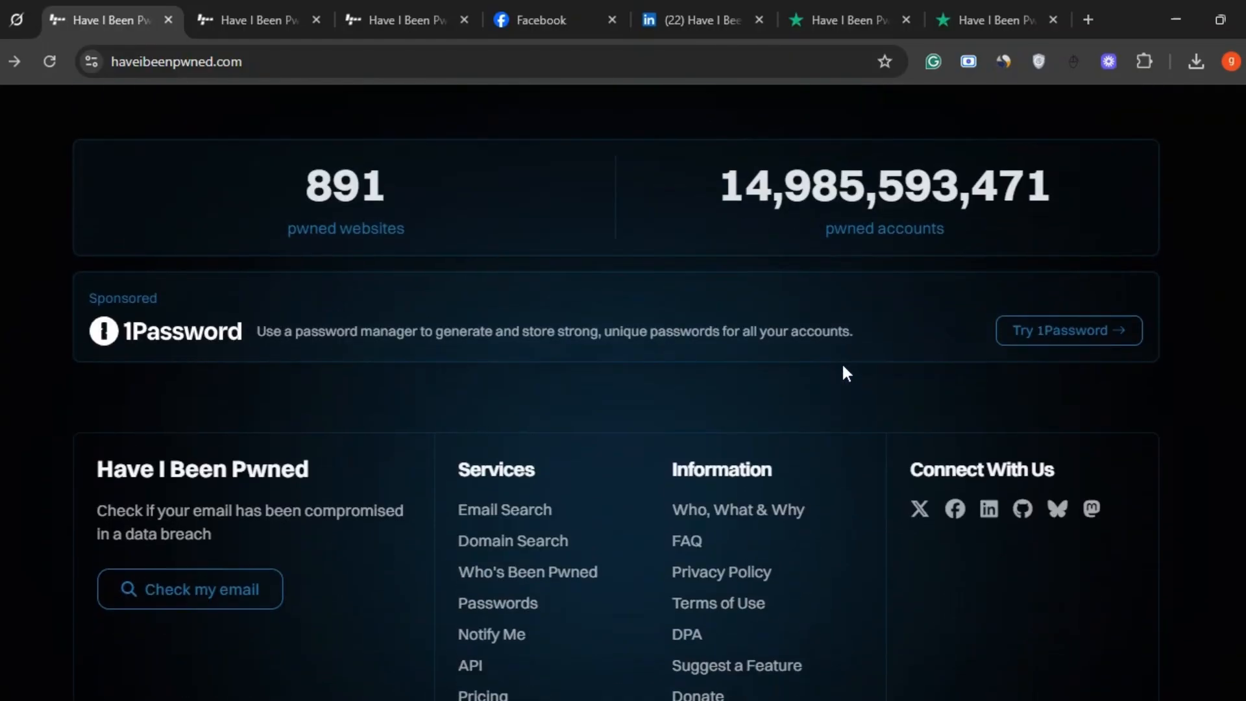